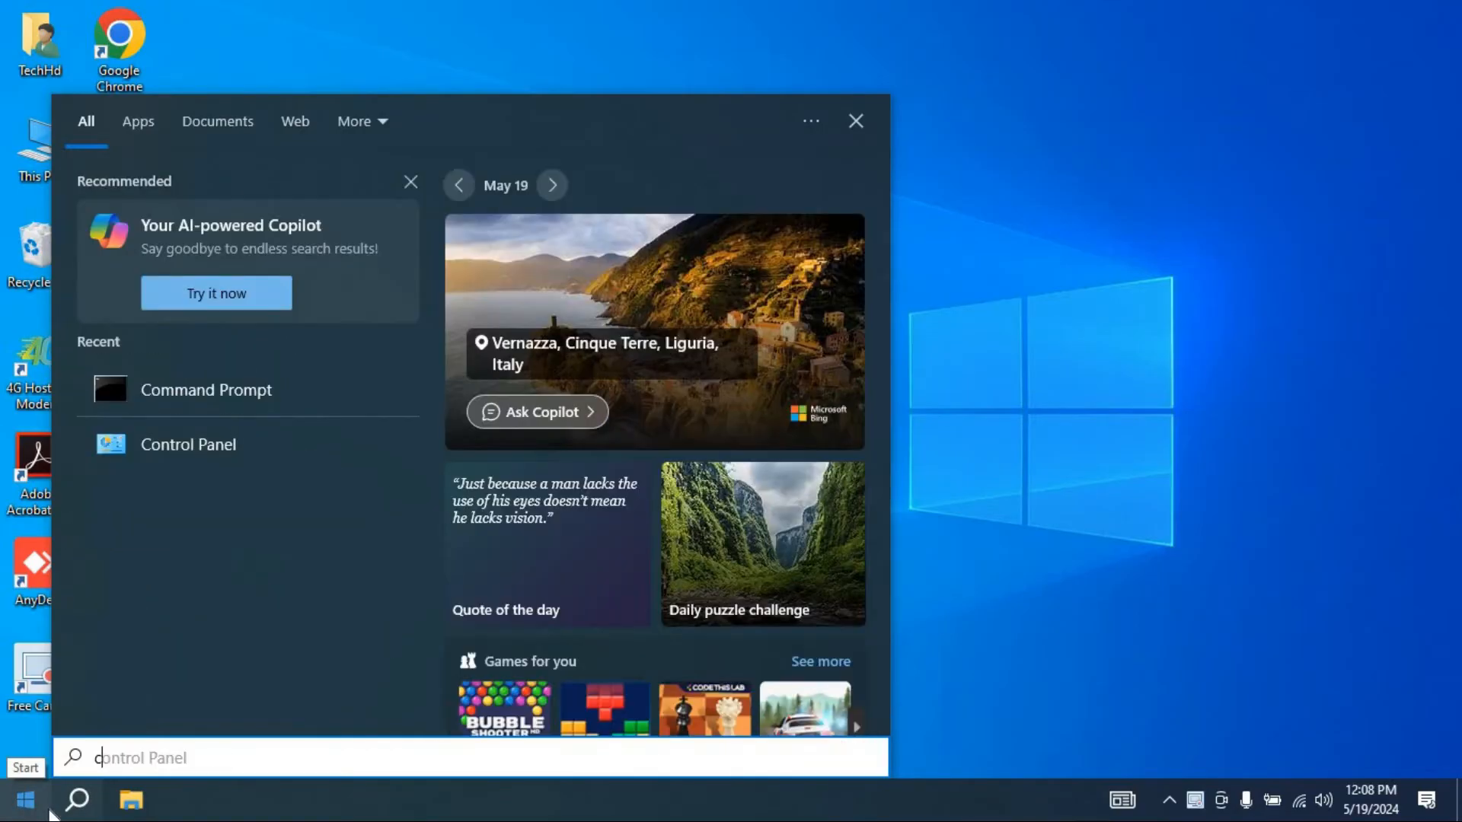
Step: Search 'cmd' in Start and launch Command Prompt as administrator
text(cmd)
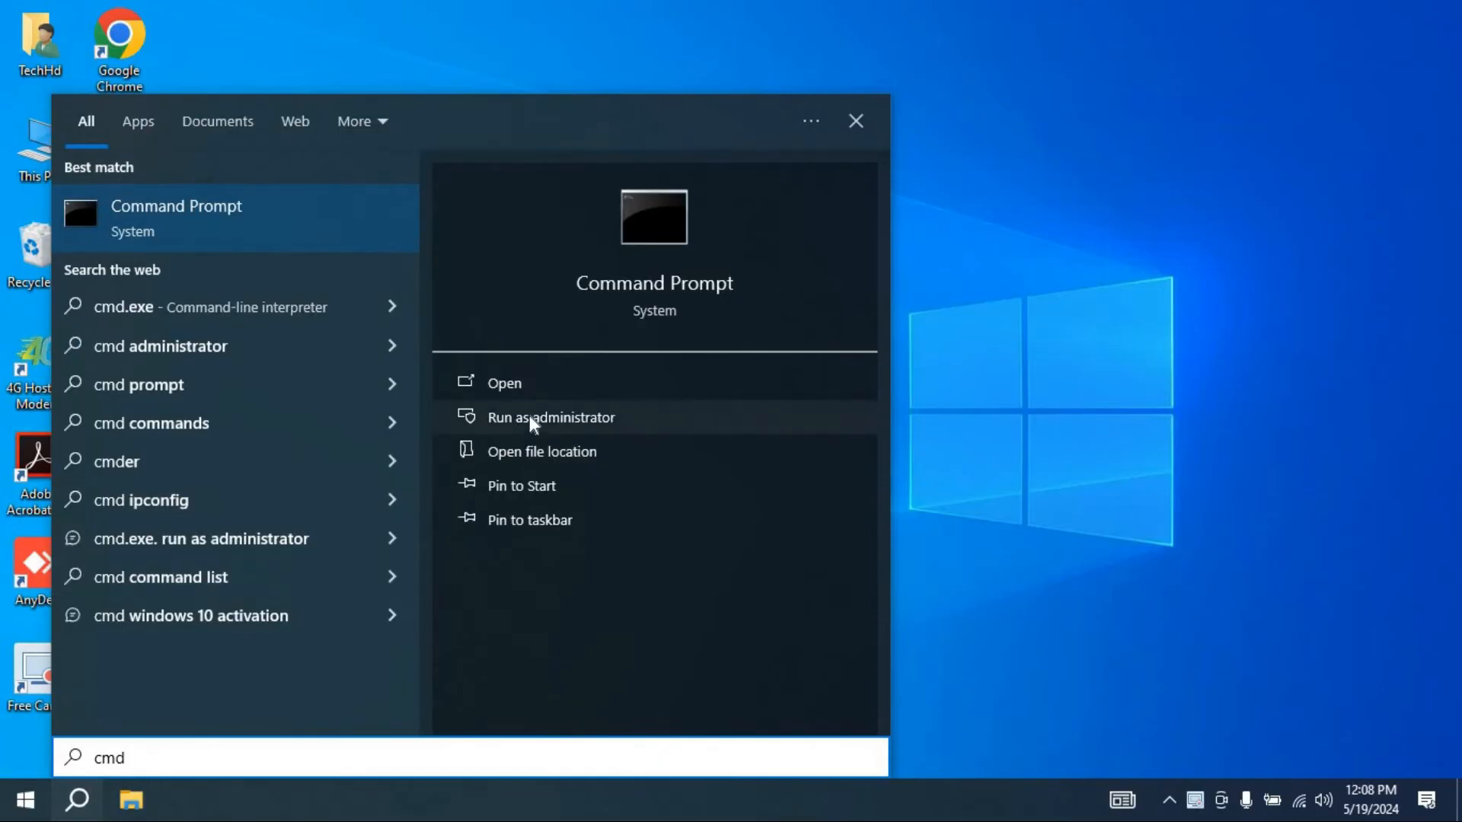
click(549, 416)
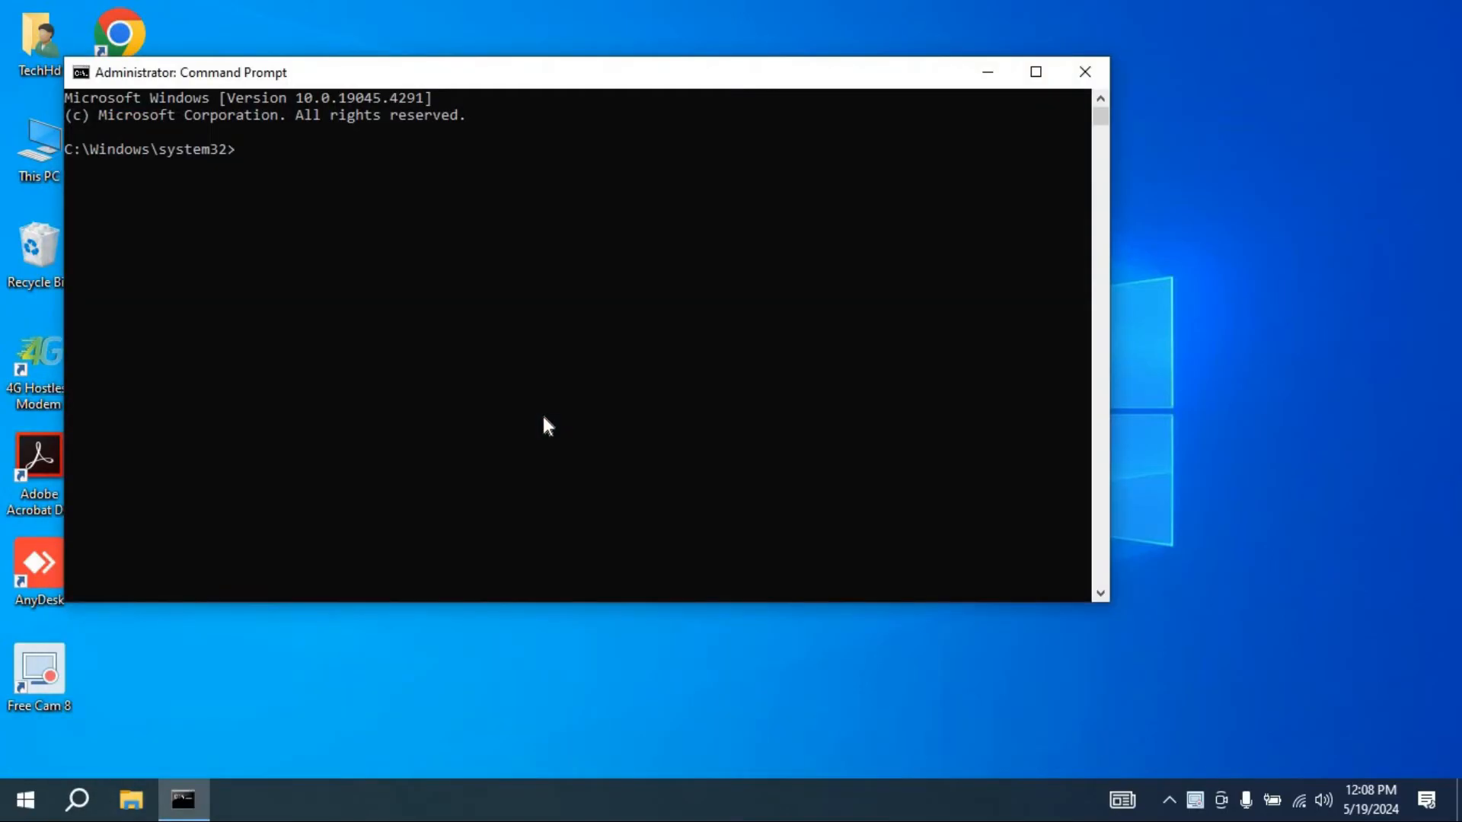
Step: Run ipconfig to show the Wi-Fi adapter's IPv4 address 192.168.1.204
text(i)
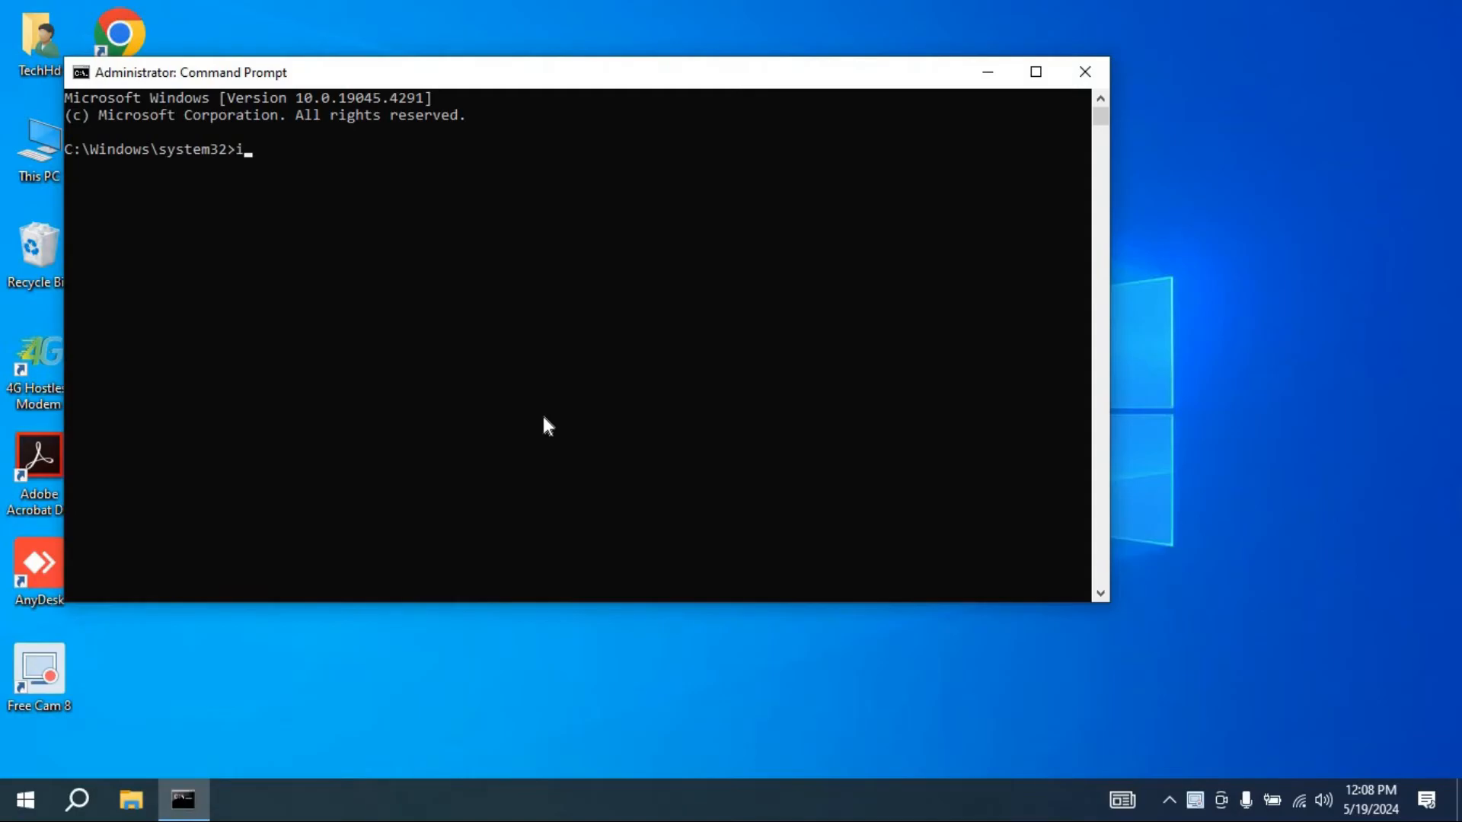
text(pcon)
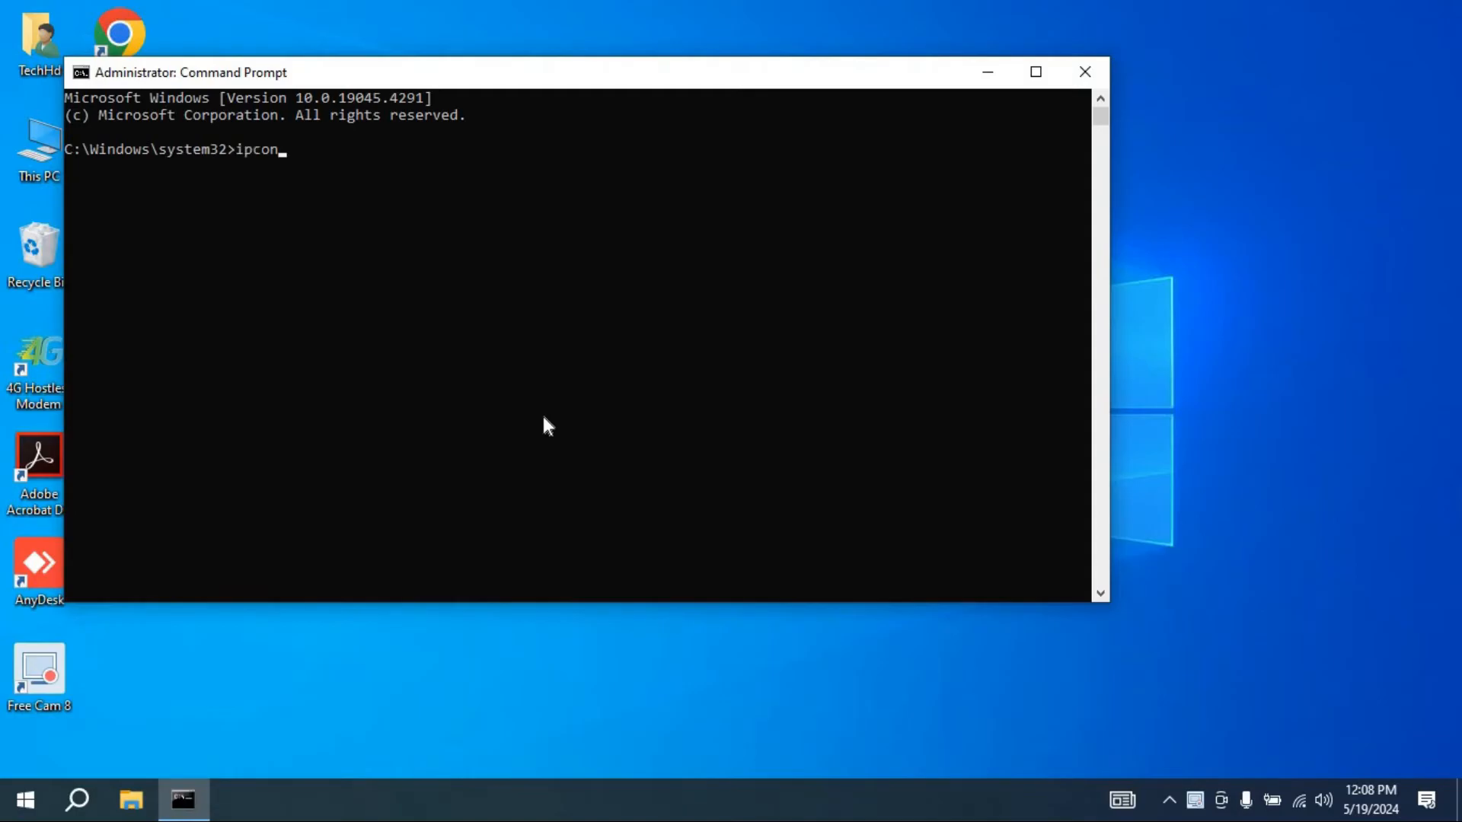
key(Enter)
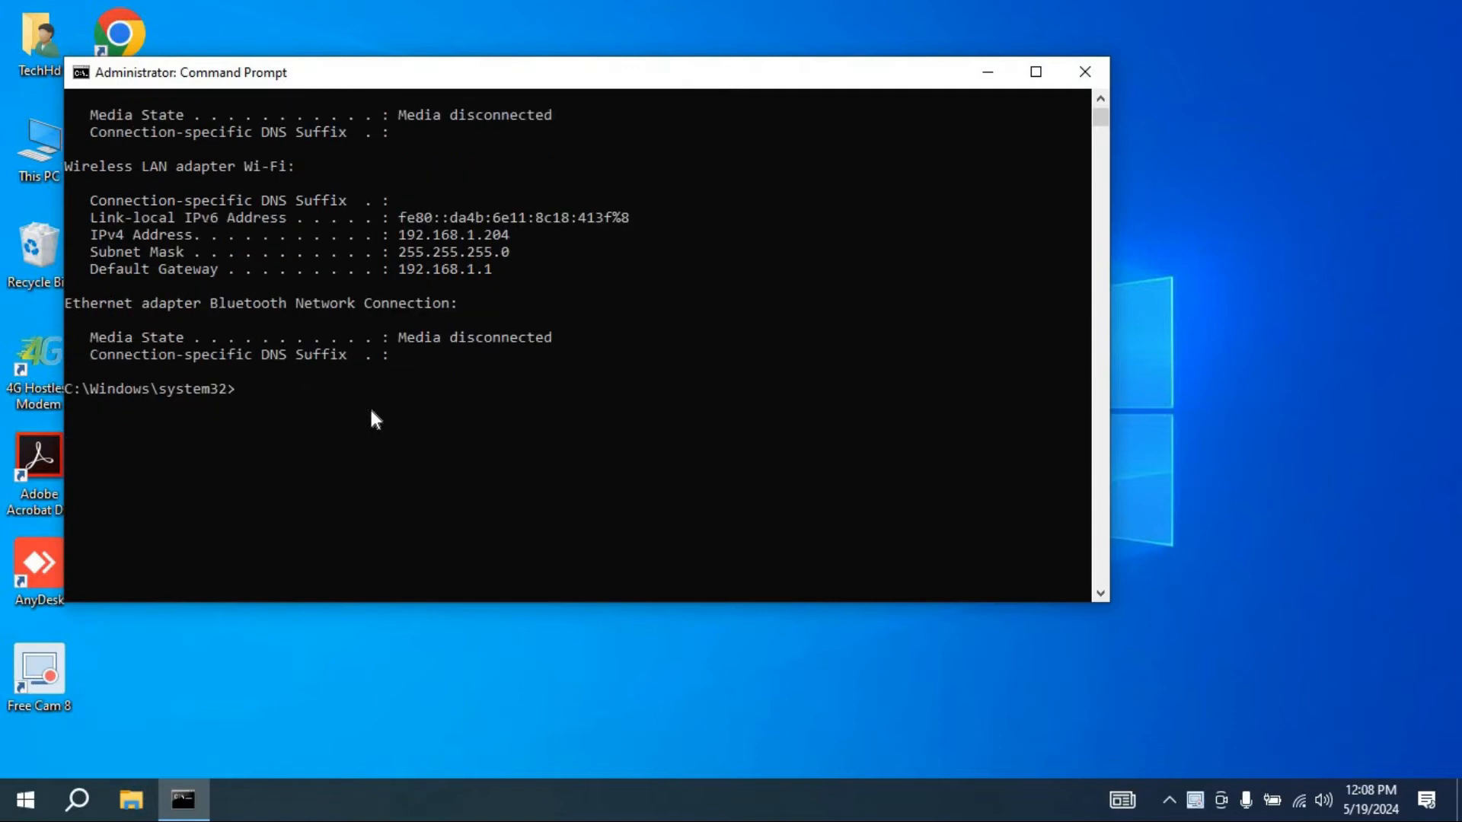
Step: Run a continuous ping to 192.168.1.204 and watch the steady replies
text(ping)
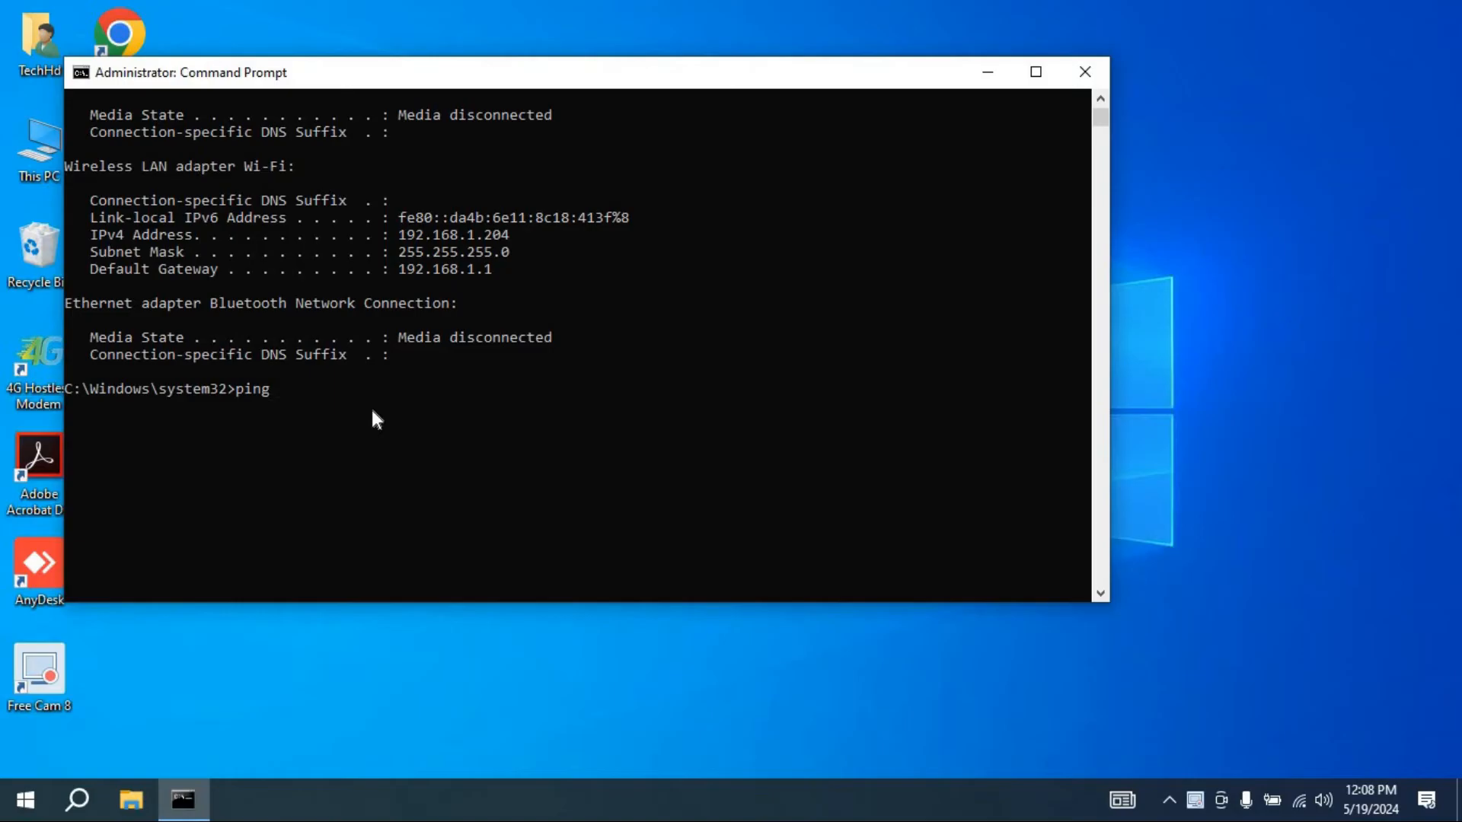
text(192)
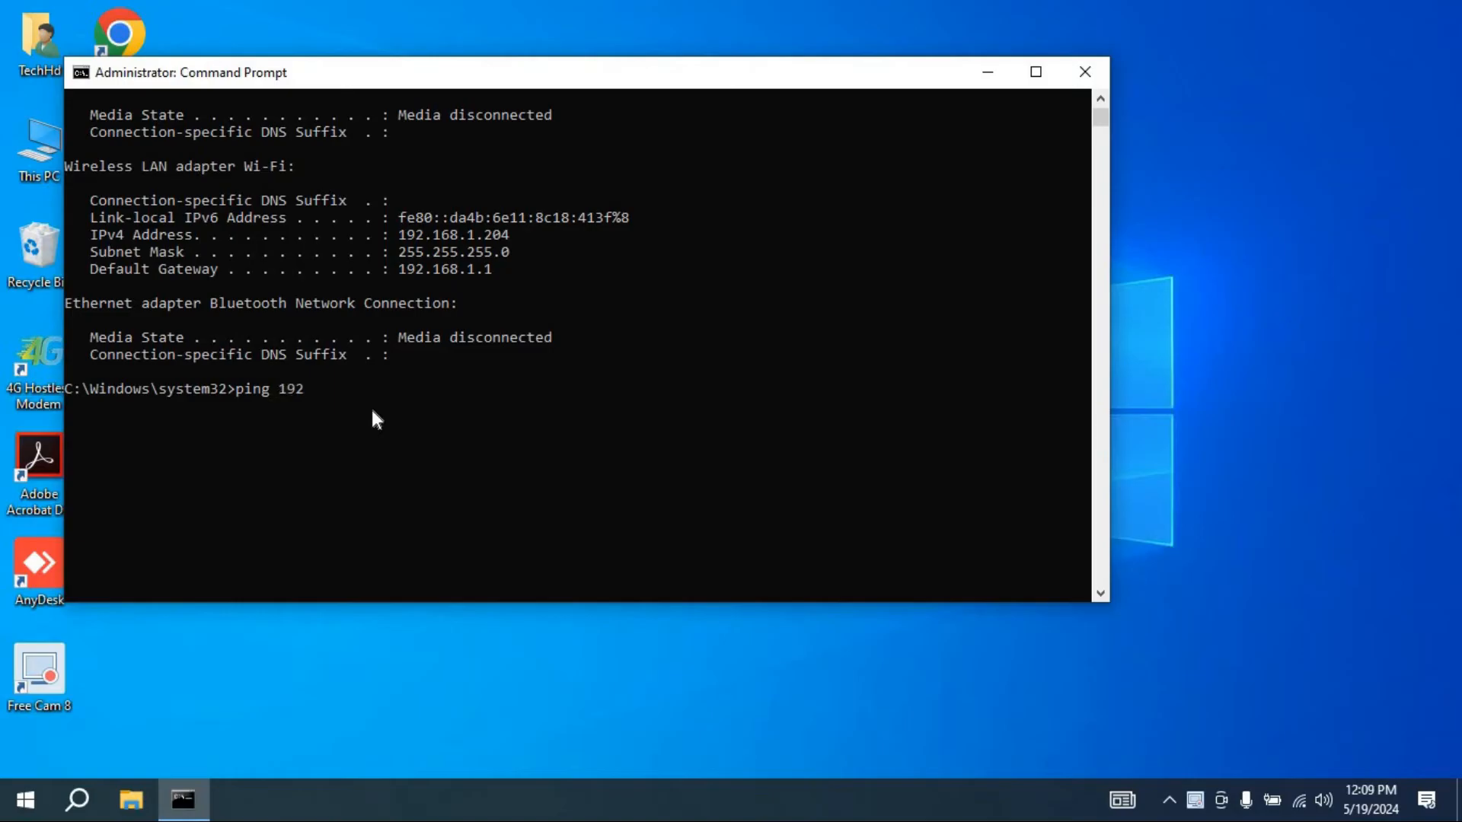
text(.1)
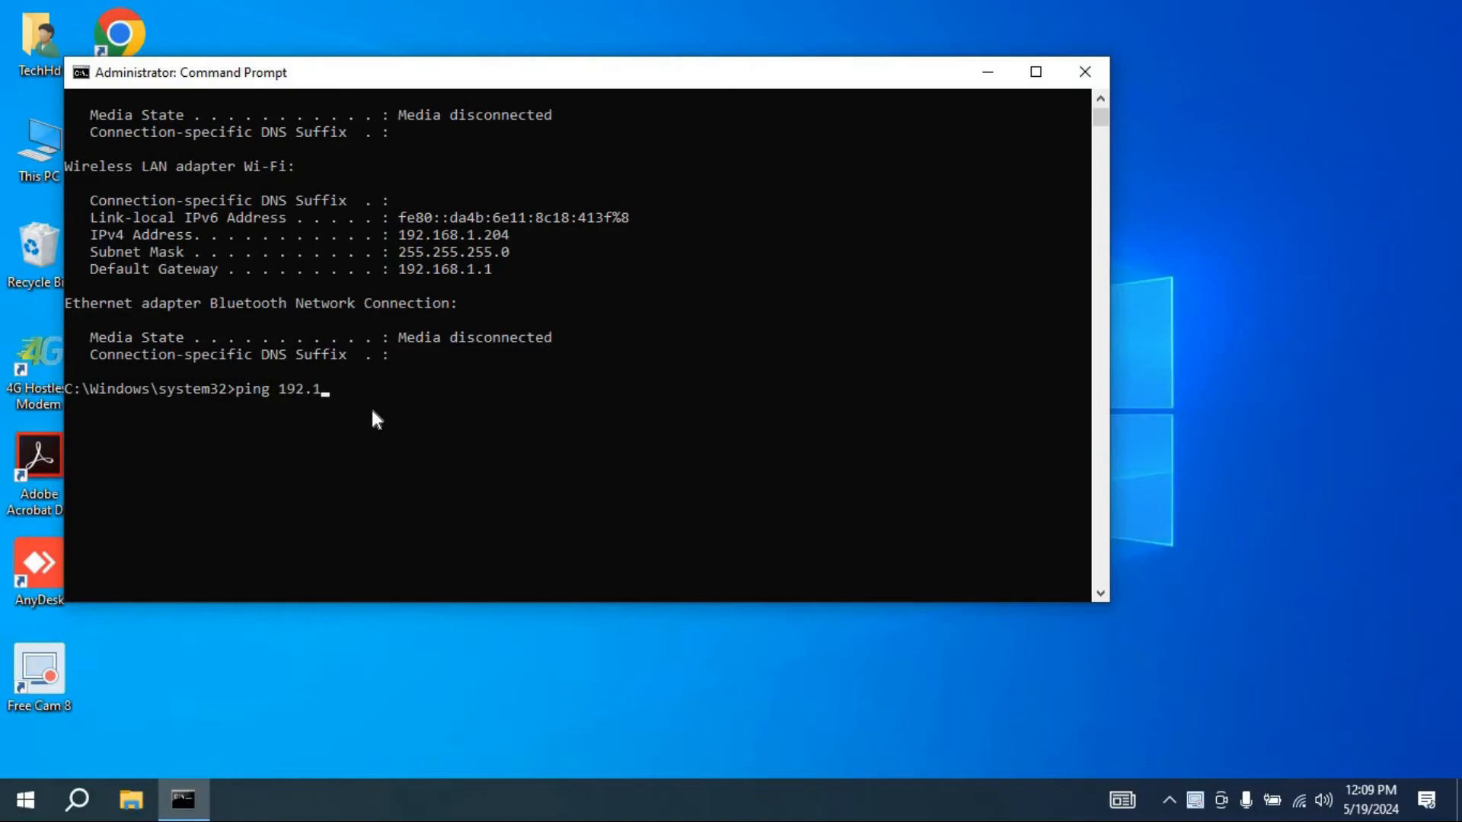
text(68.)
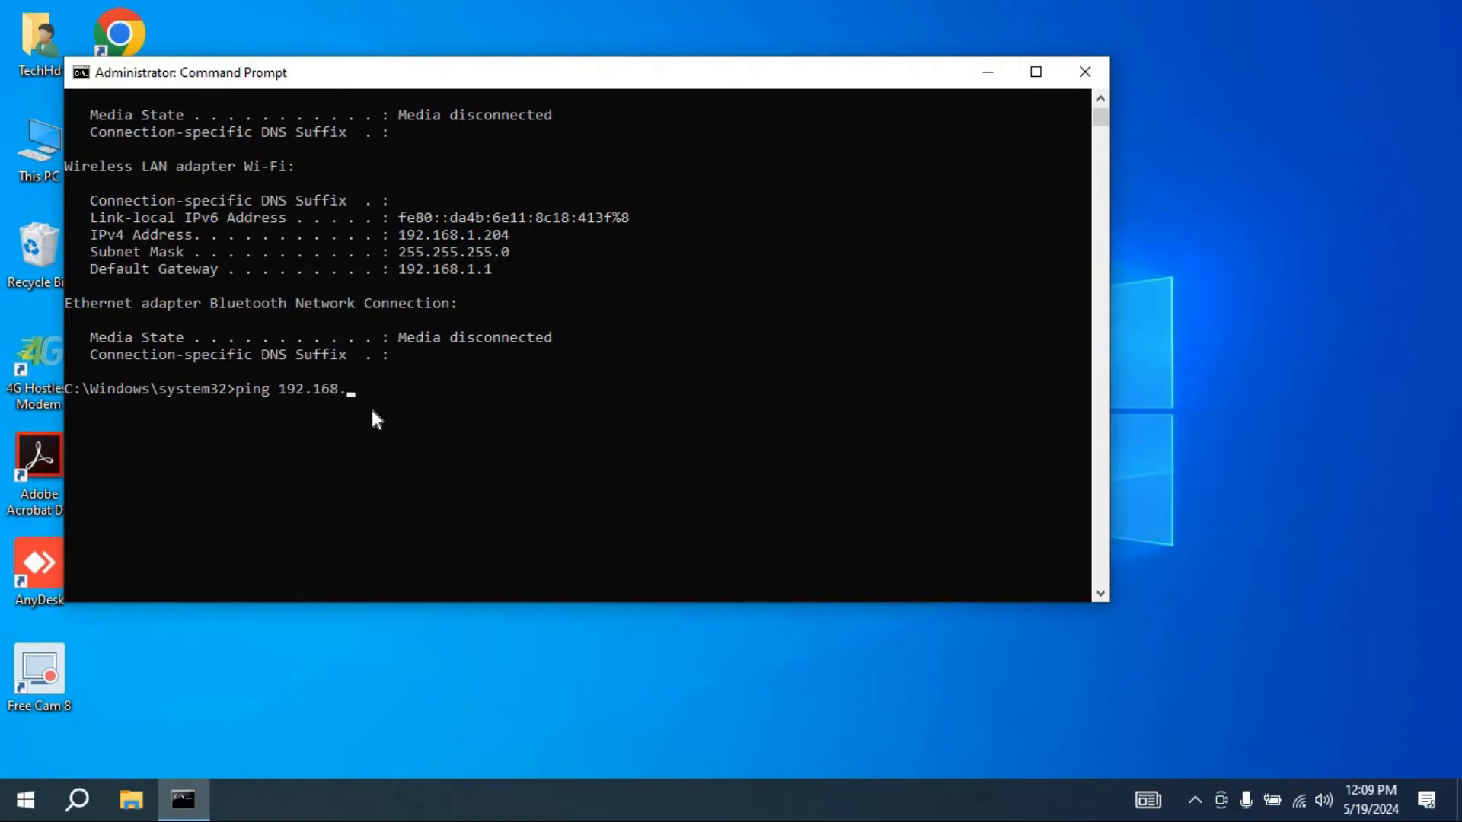
text(1.204 -t)
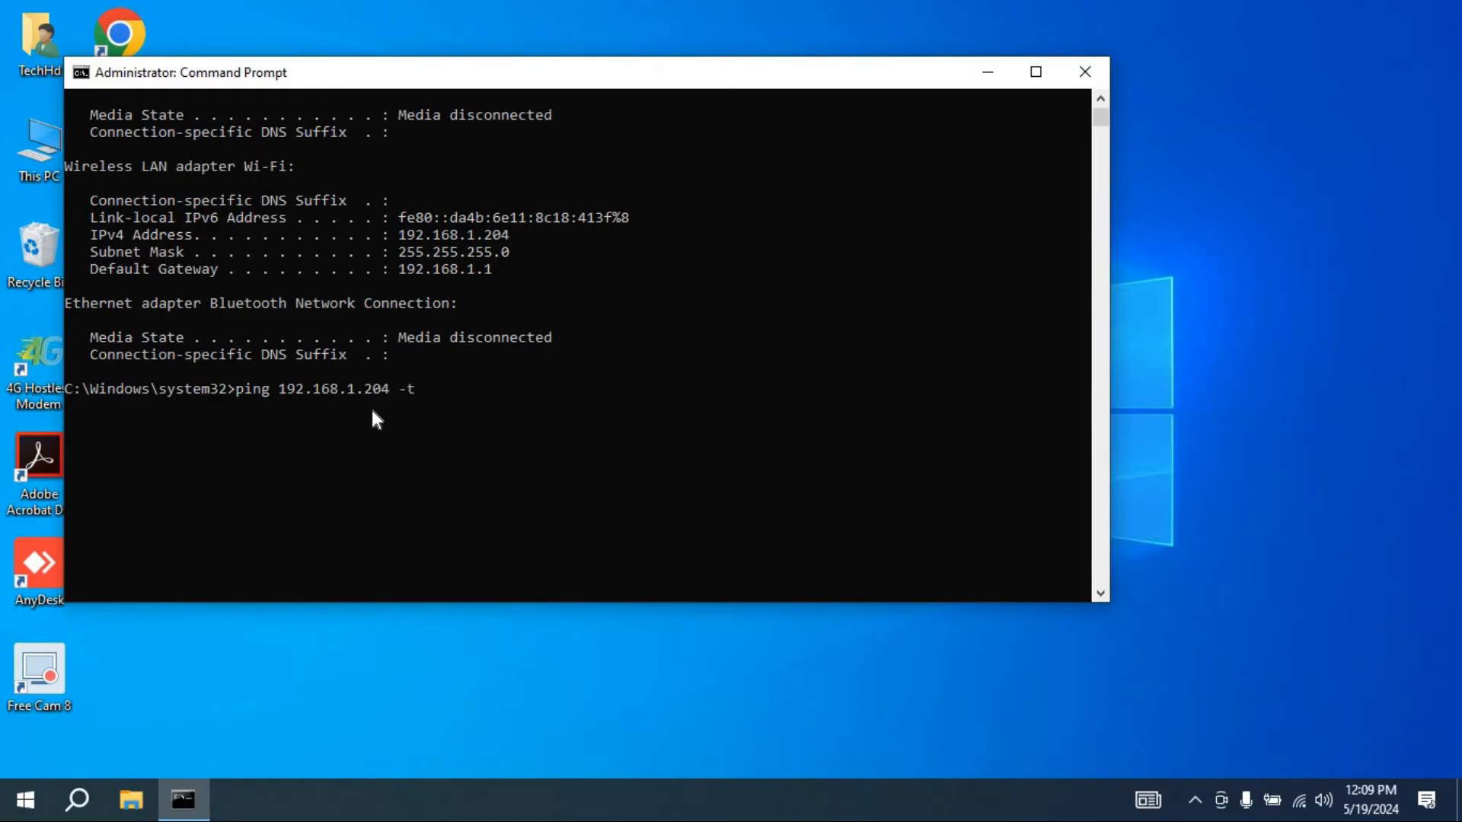
key(enter)
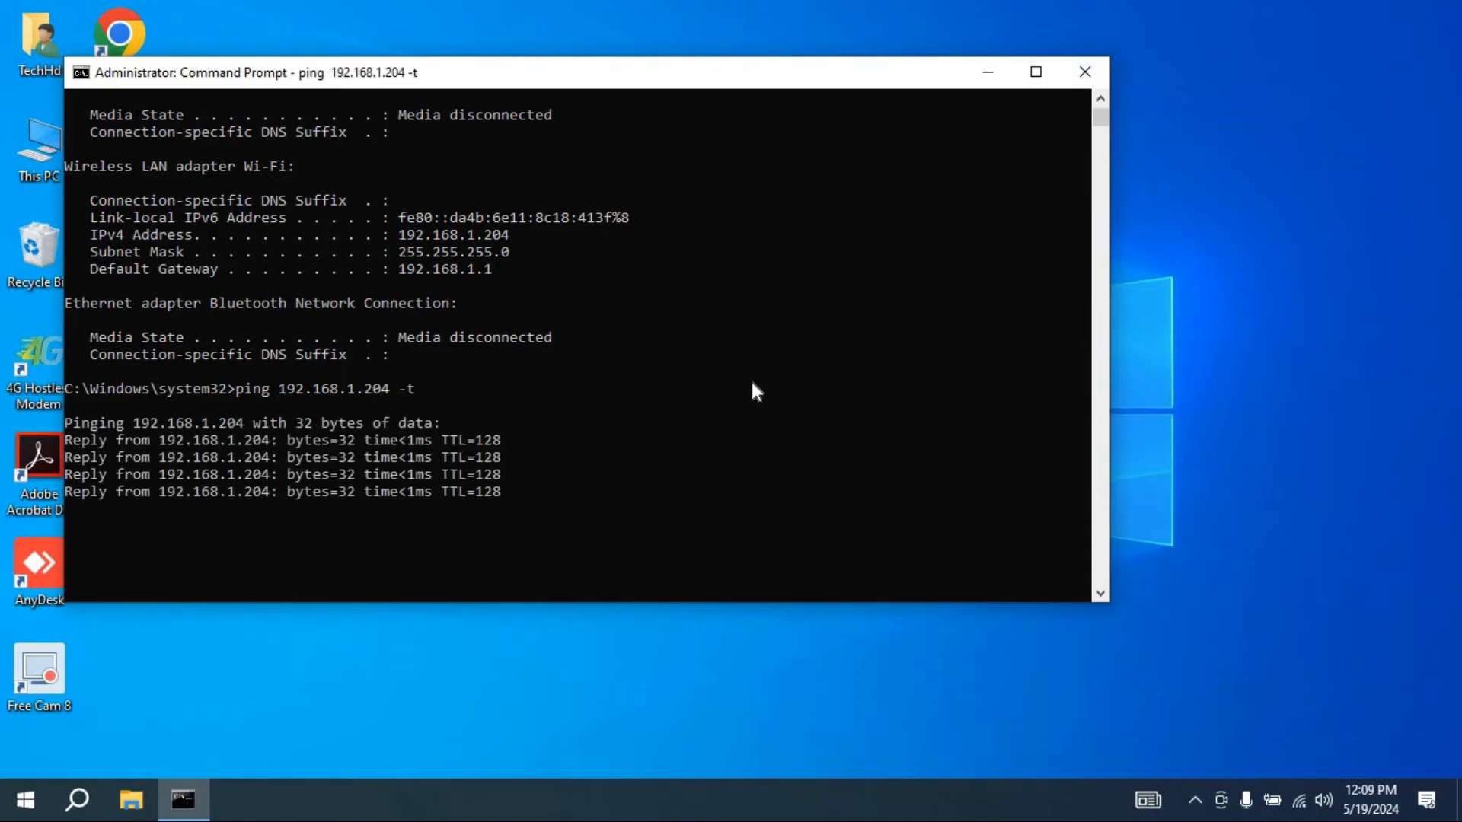
scroll(down, 3)
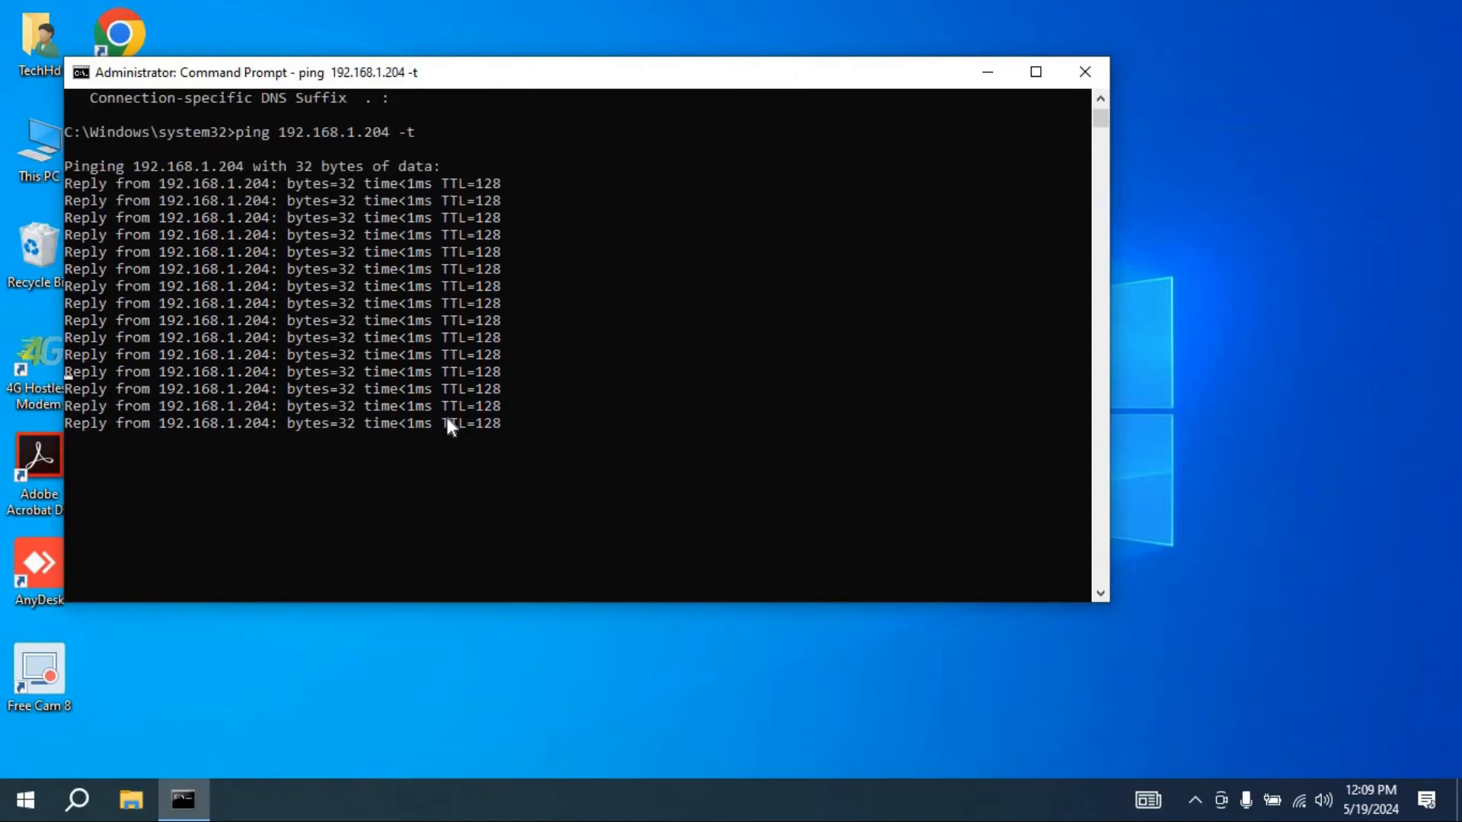
mouse_move(415, 347)
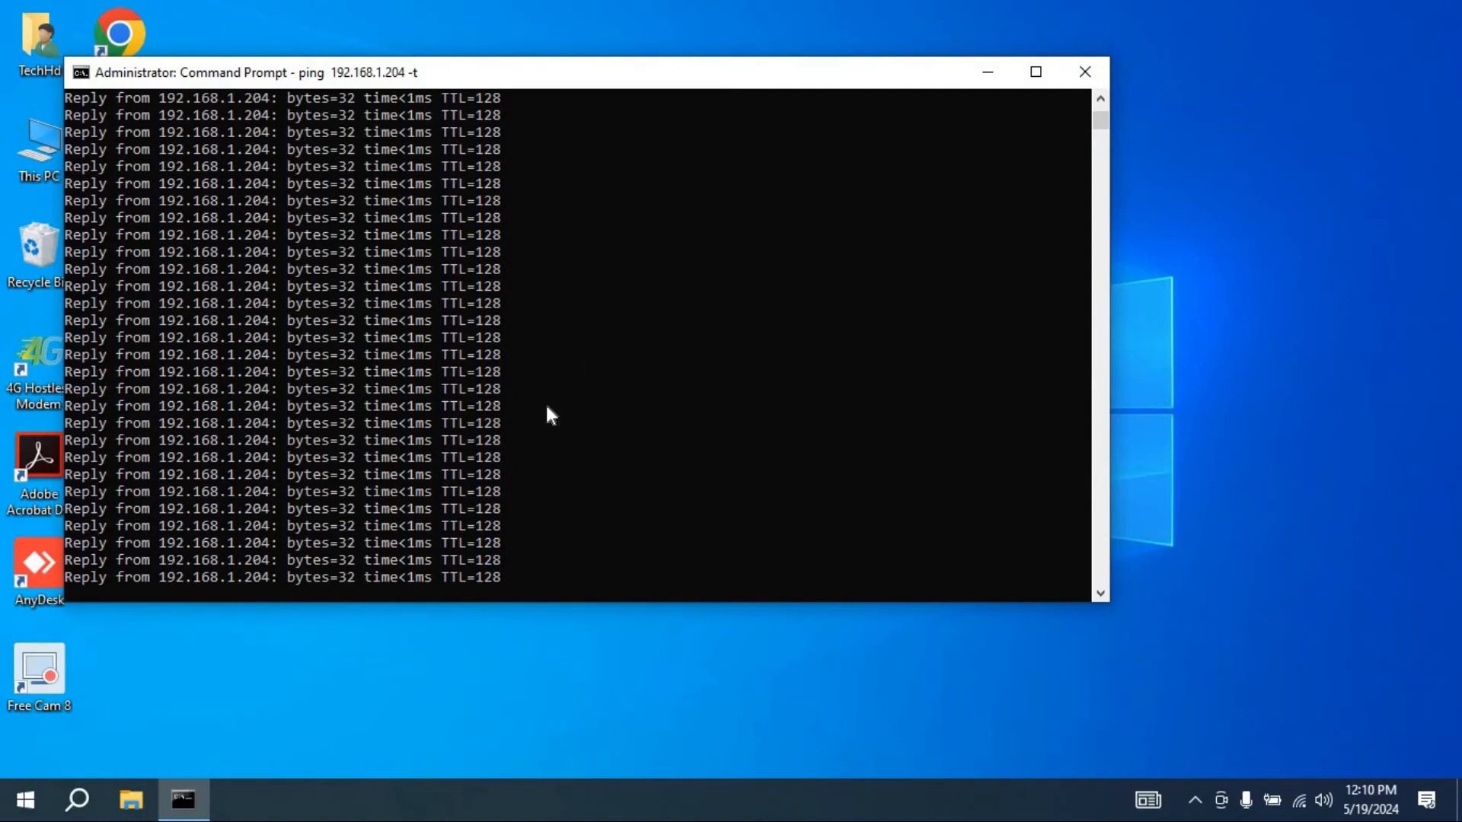
mouse_move(1084, 71)
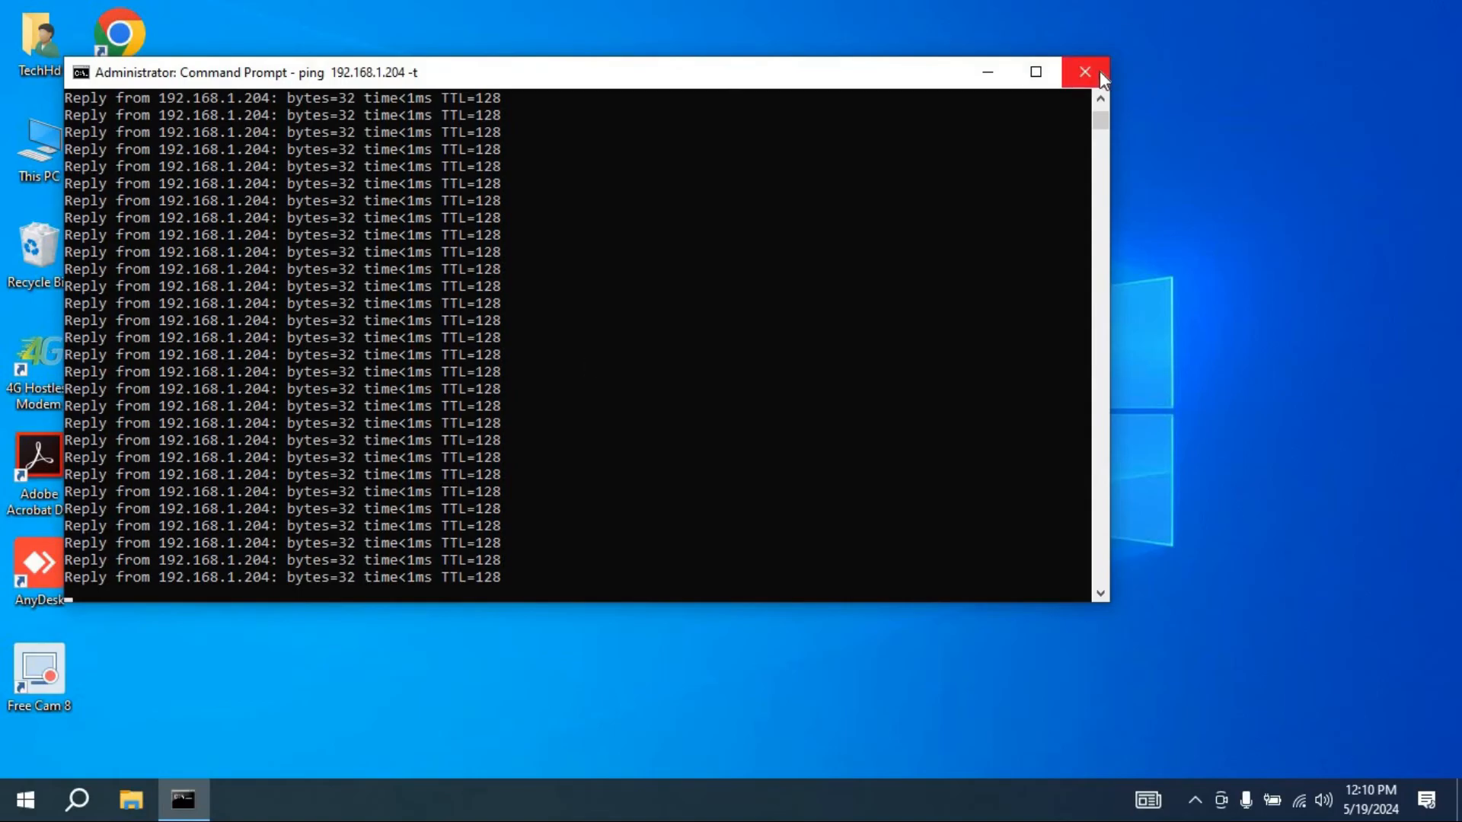
Step: Close the pinging window and open a new elevated Command Prompt via Start search
click(1084, 71)
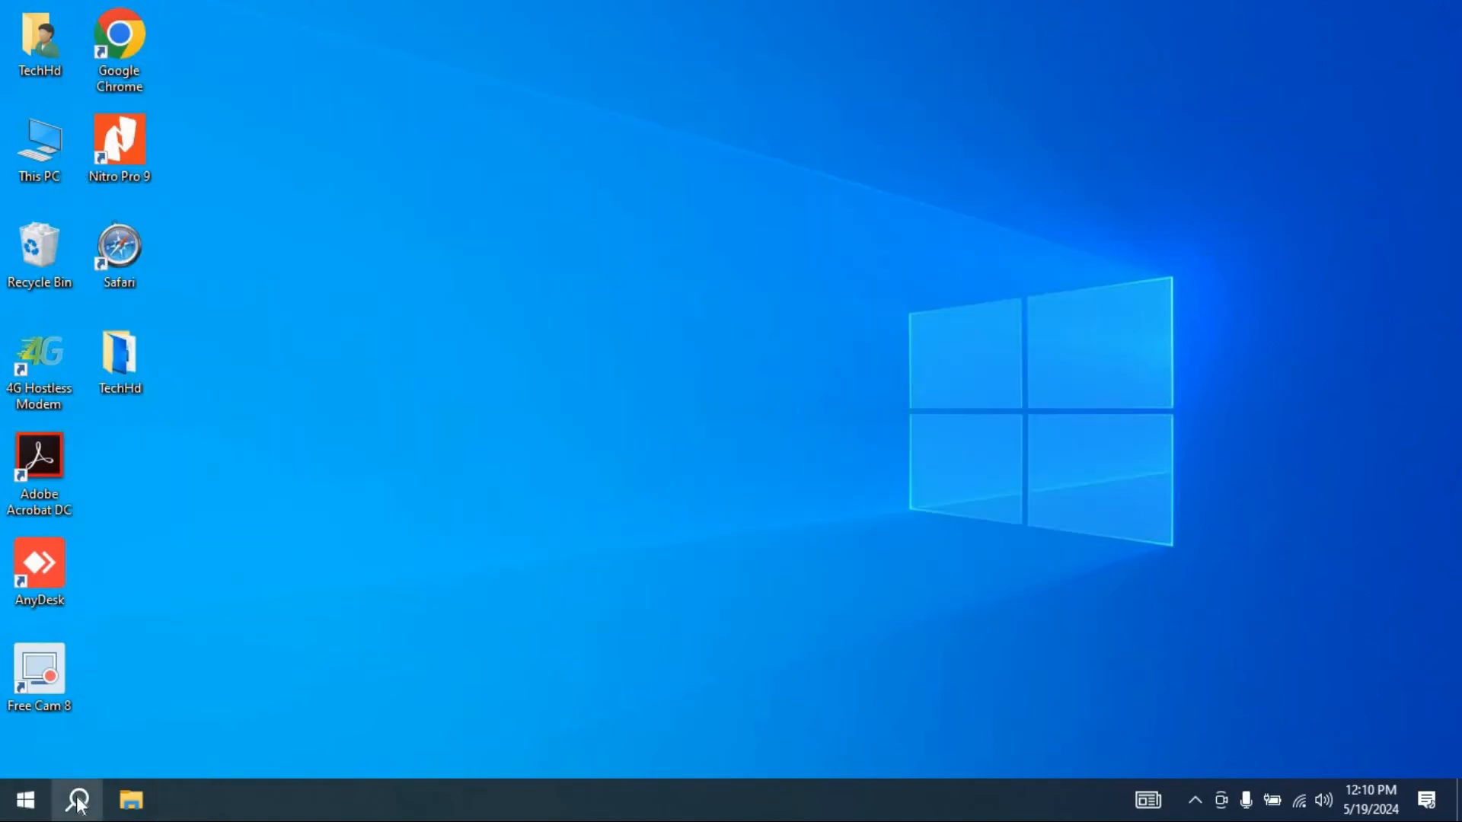
text(cm)
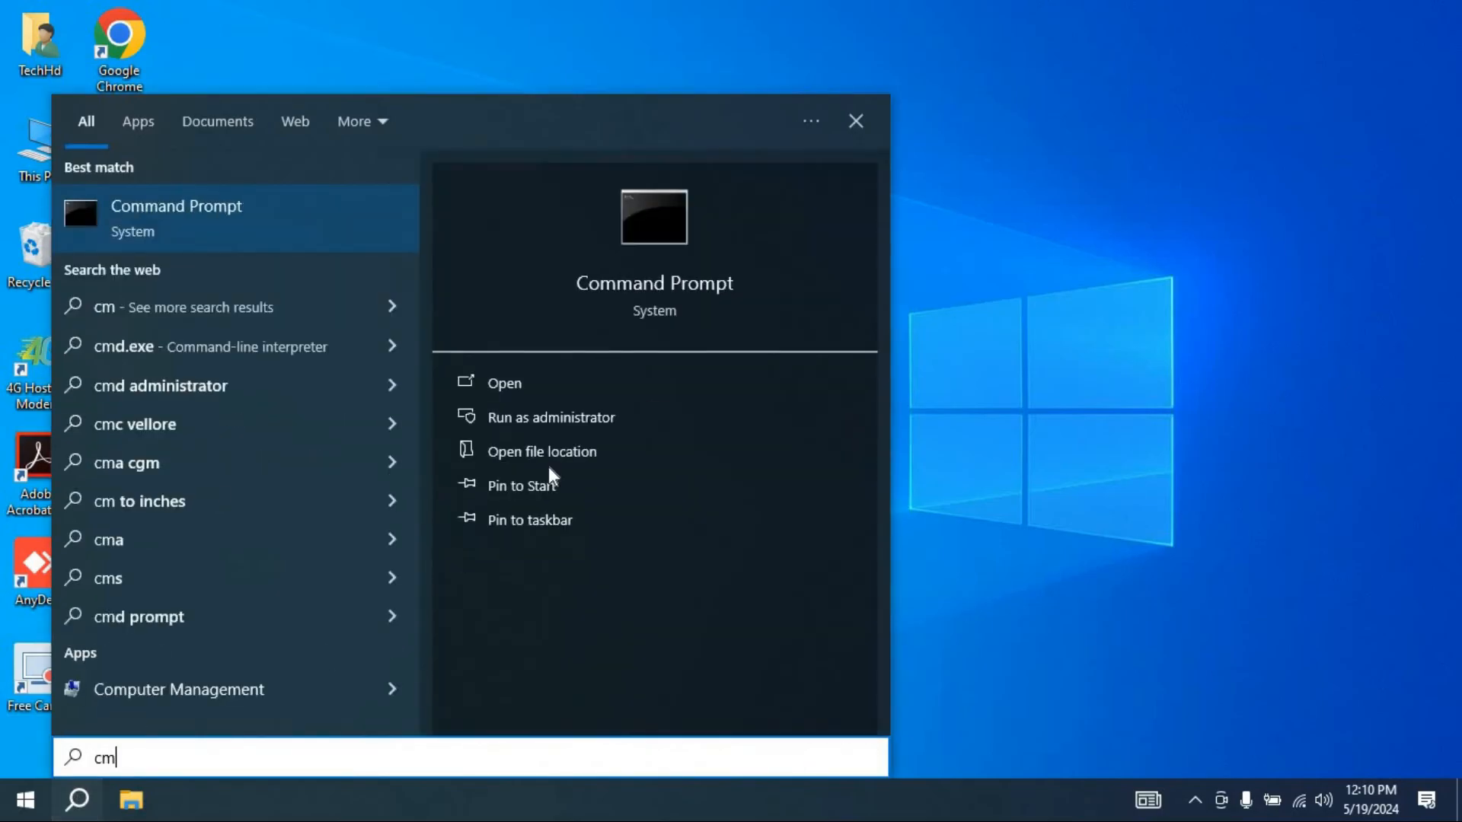
click(552, 416)
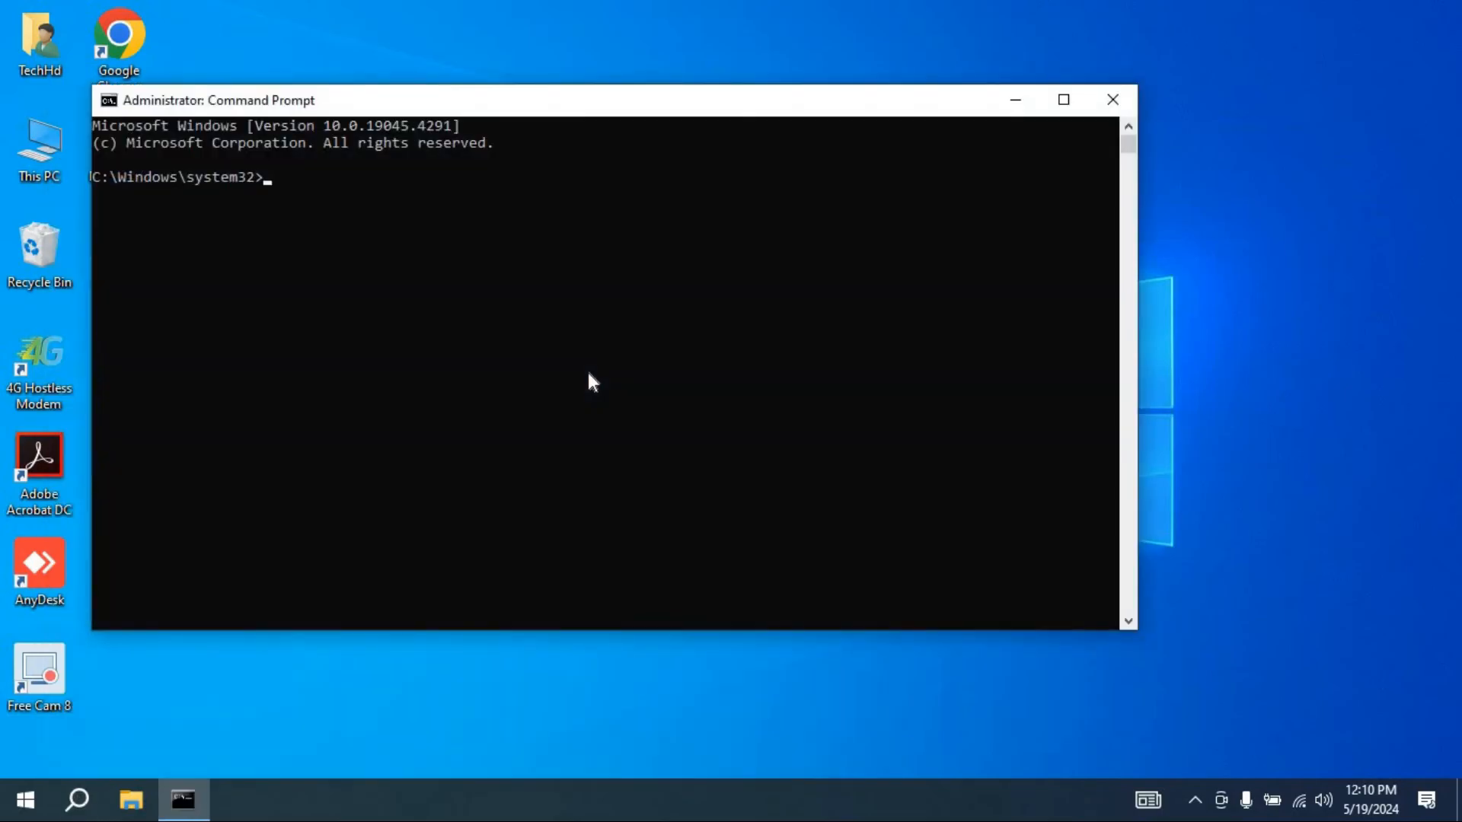
Step: Ping 192.168.1.204 for 4 replies with 0% packet loss
text(ping)
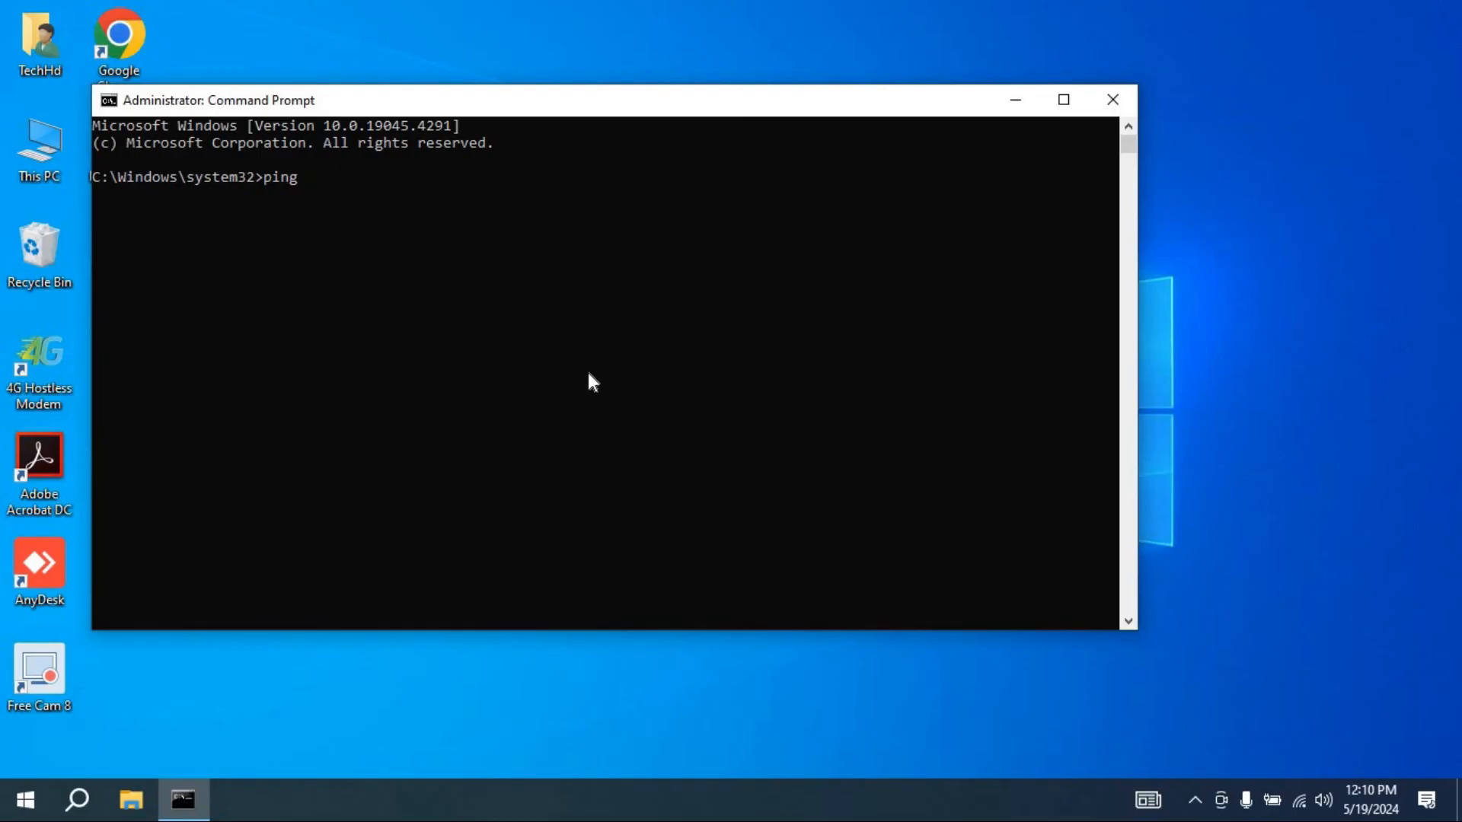
text(192.)
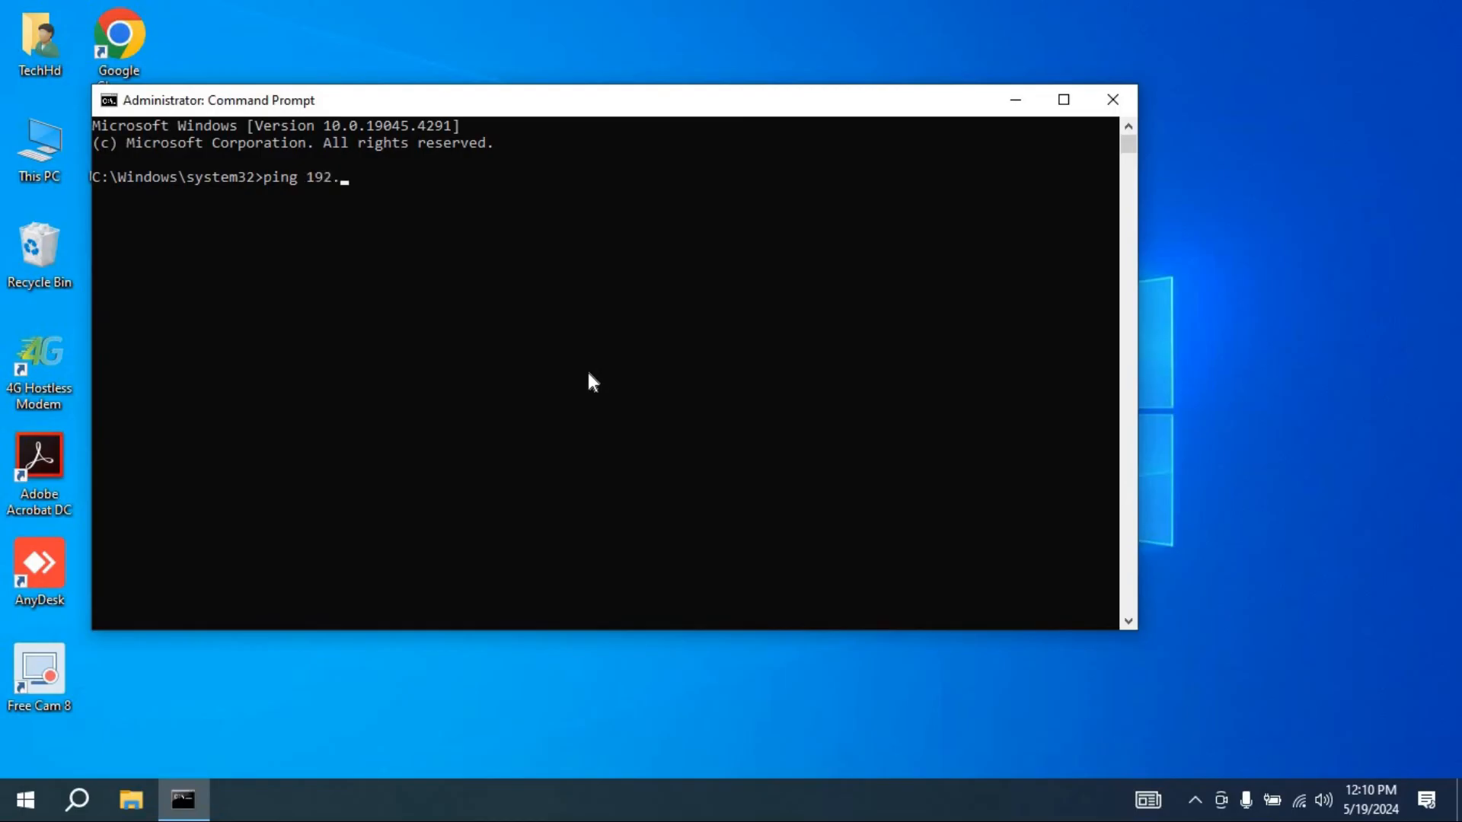
text(16)
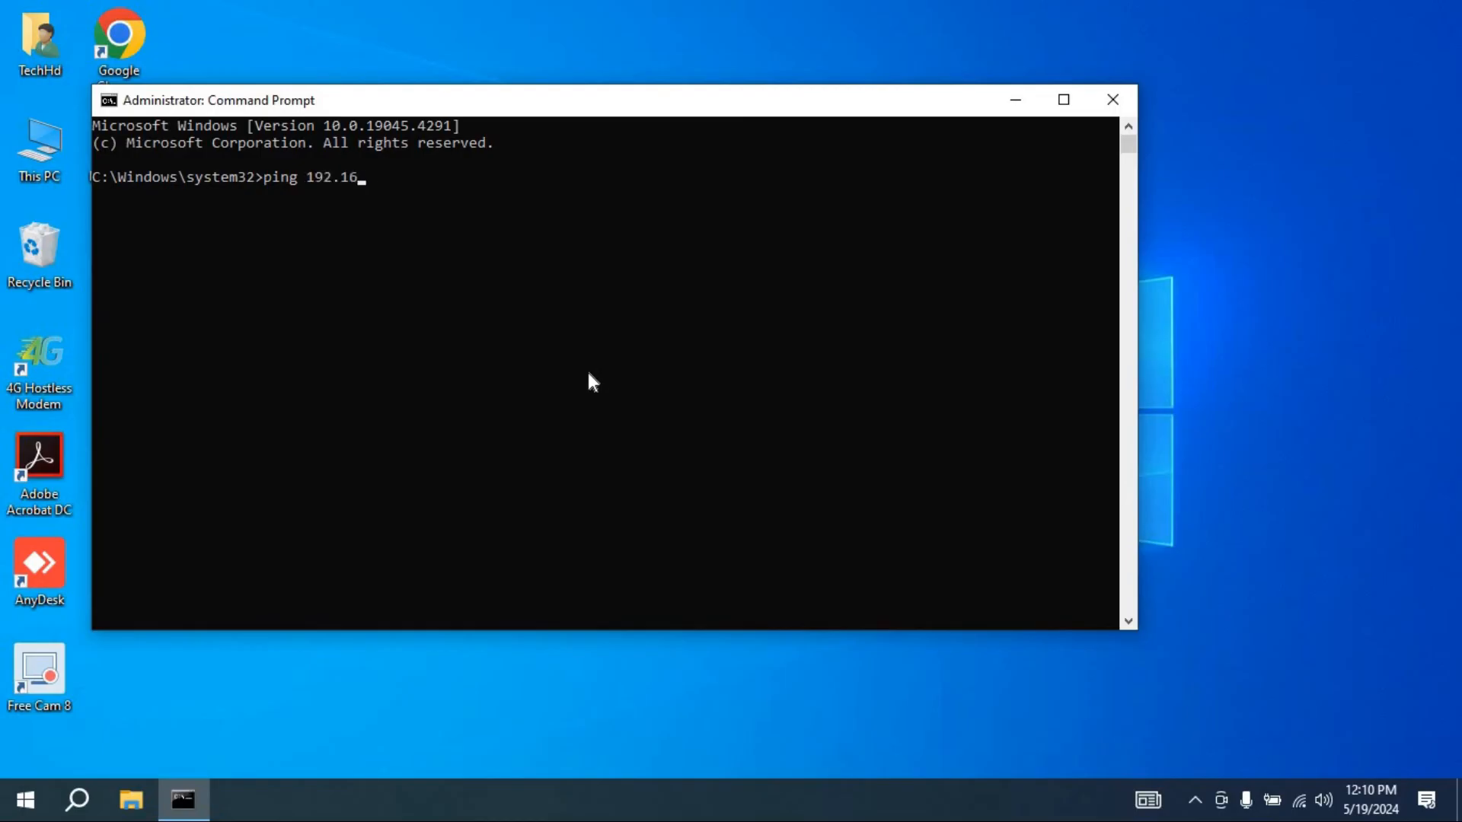
text(8.1.20)
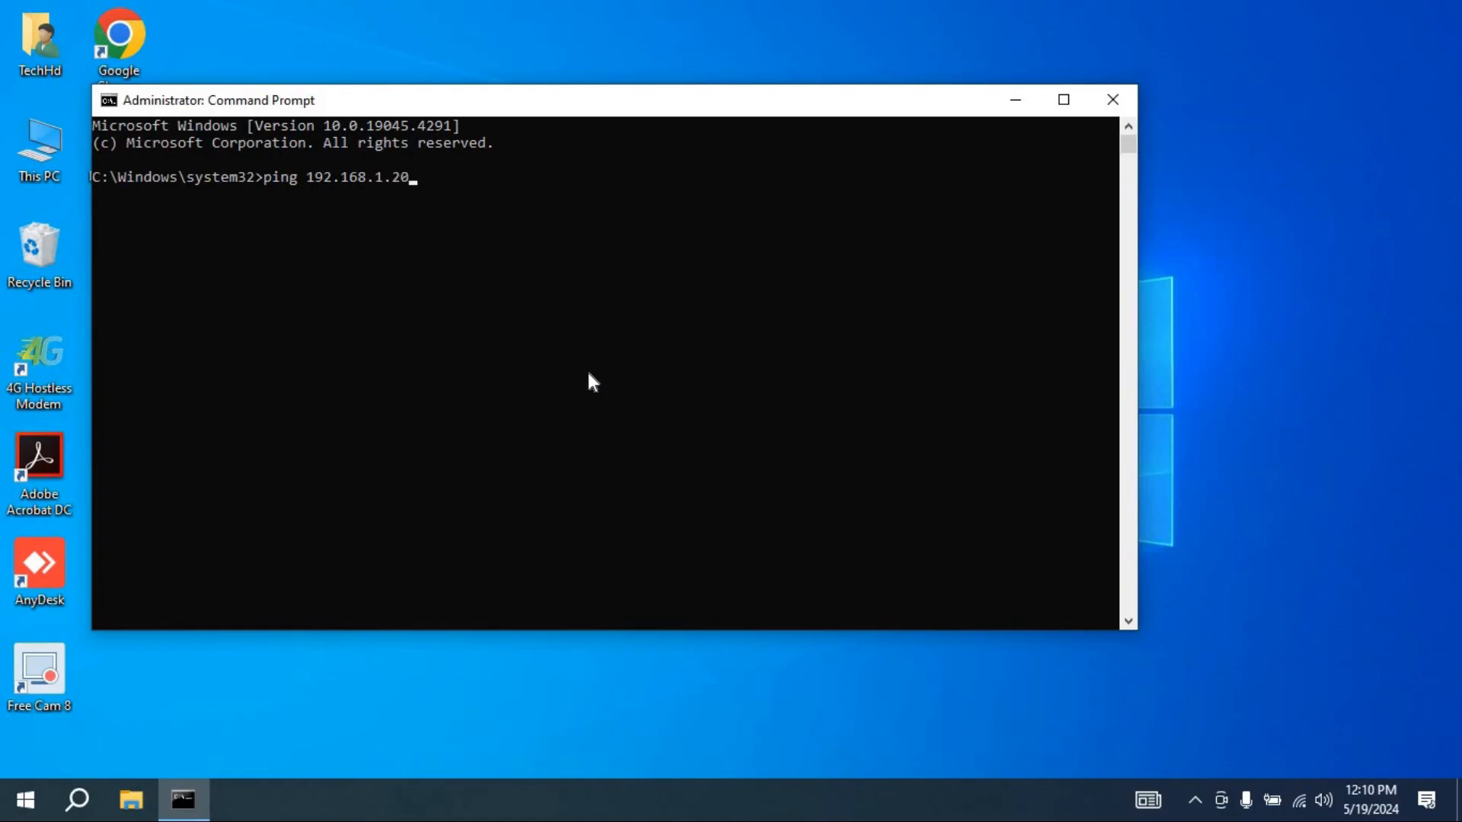
key(enter)
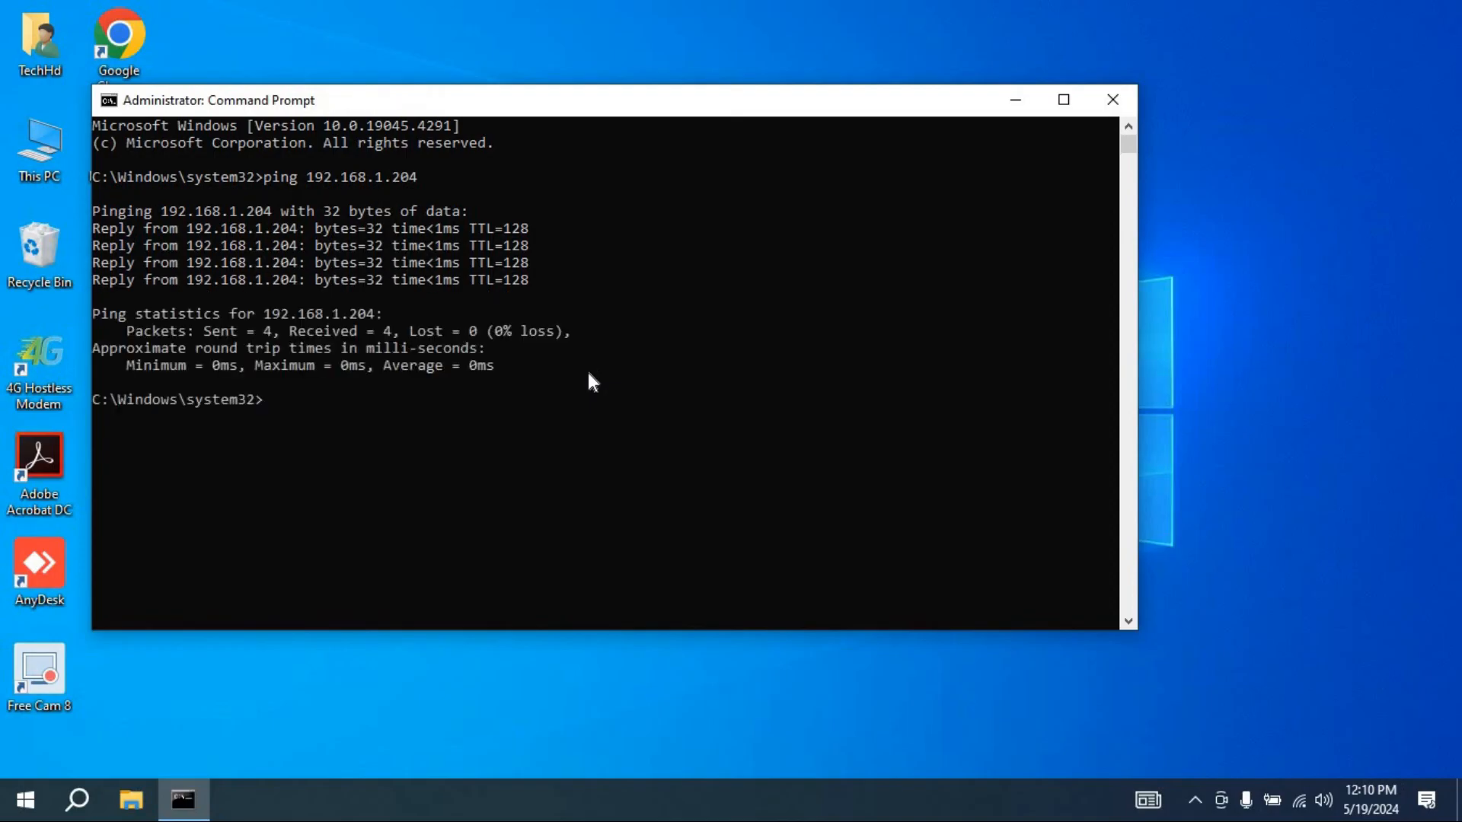
mouse_move(508, 340)
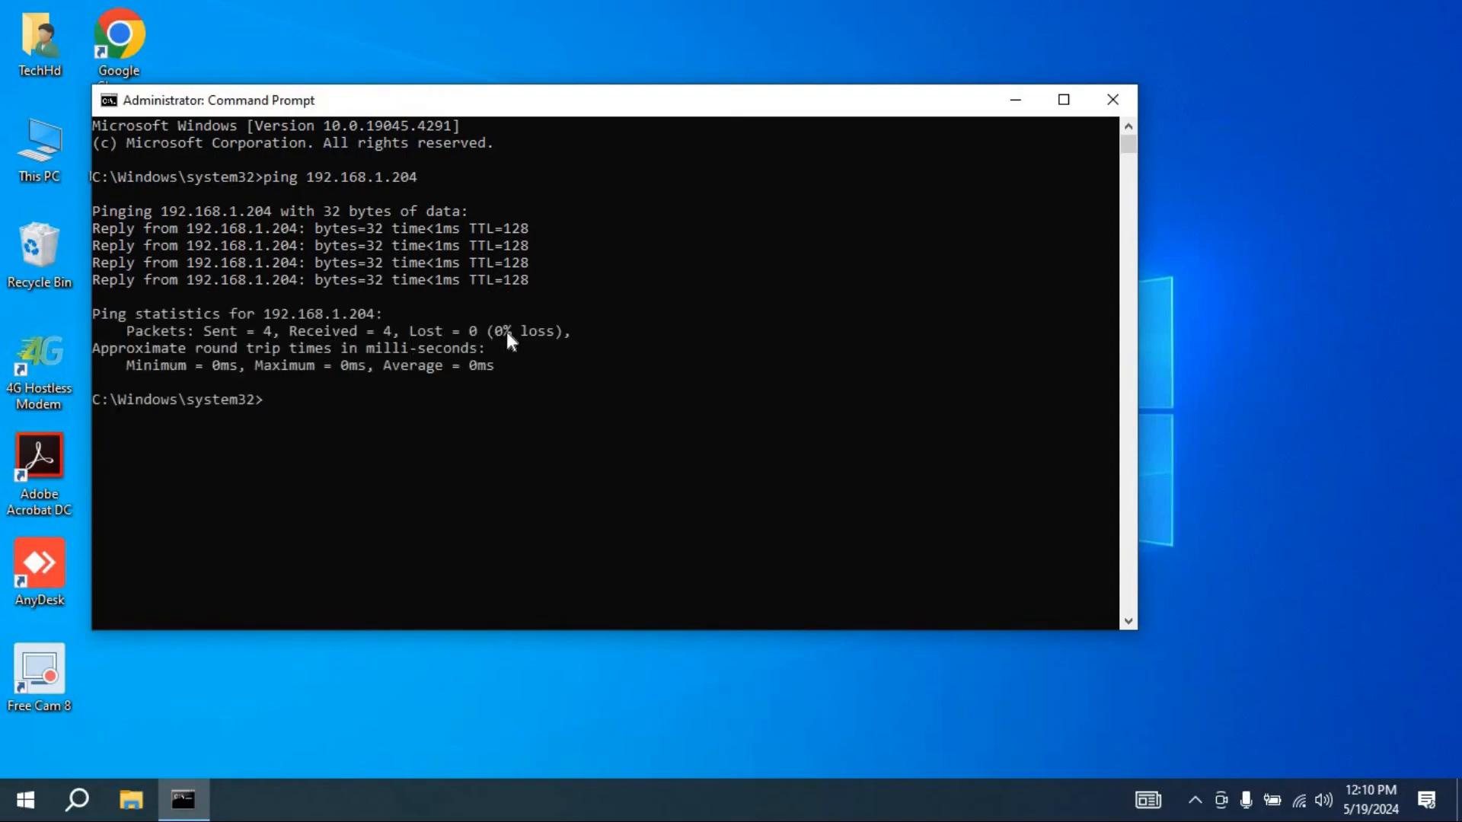
mouse_move(399, 412)
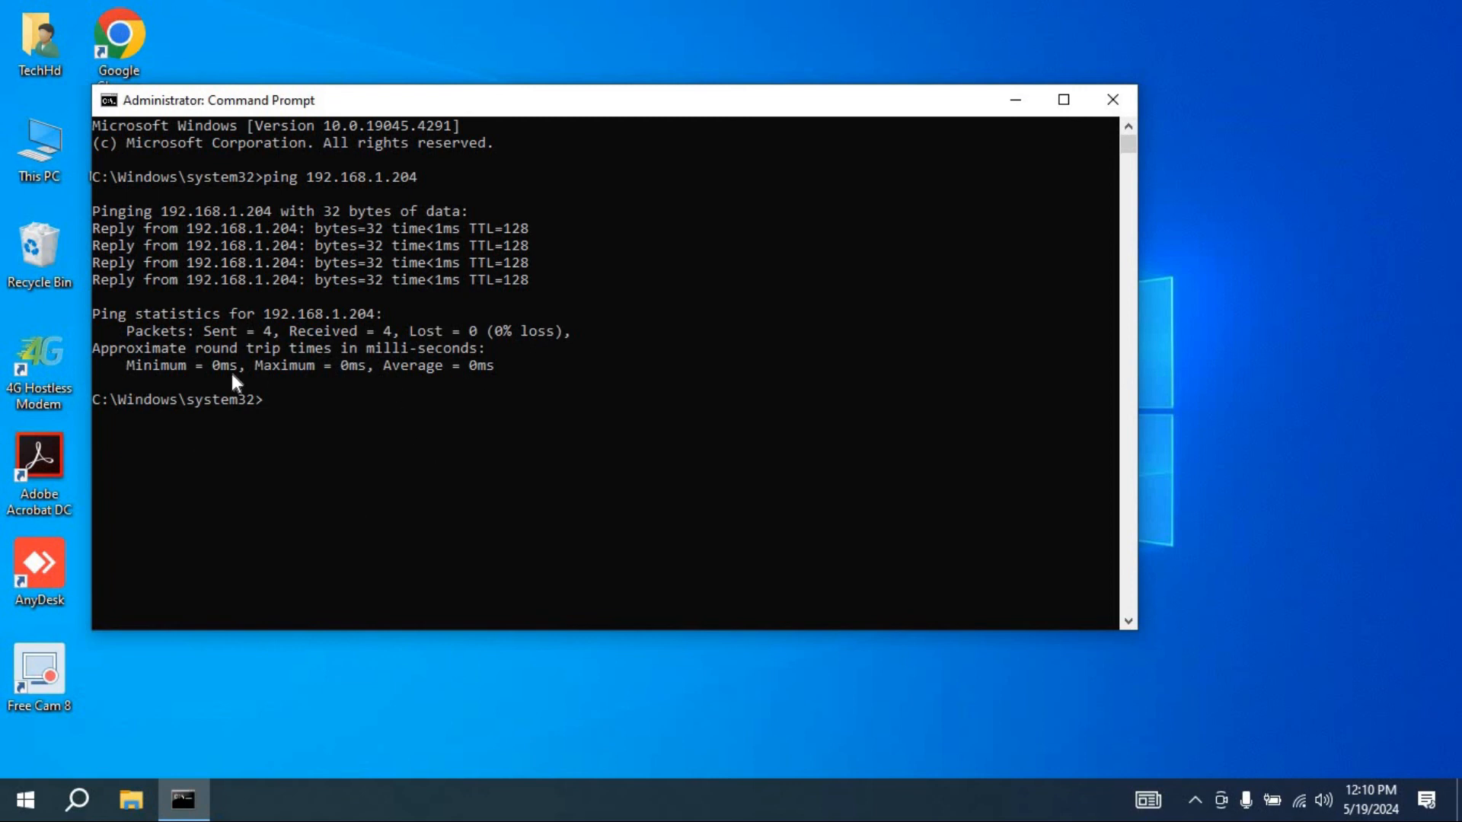
mouse_move(1179, 140)
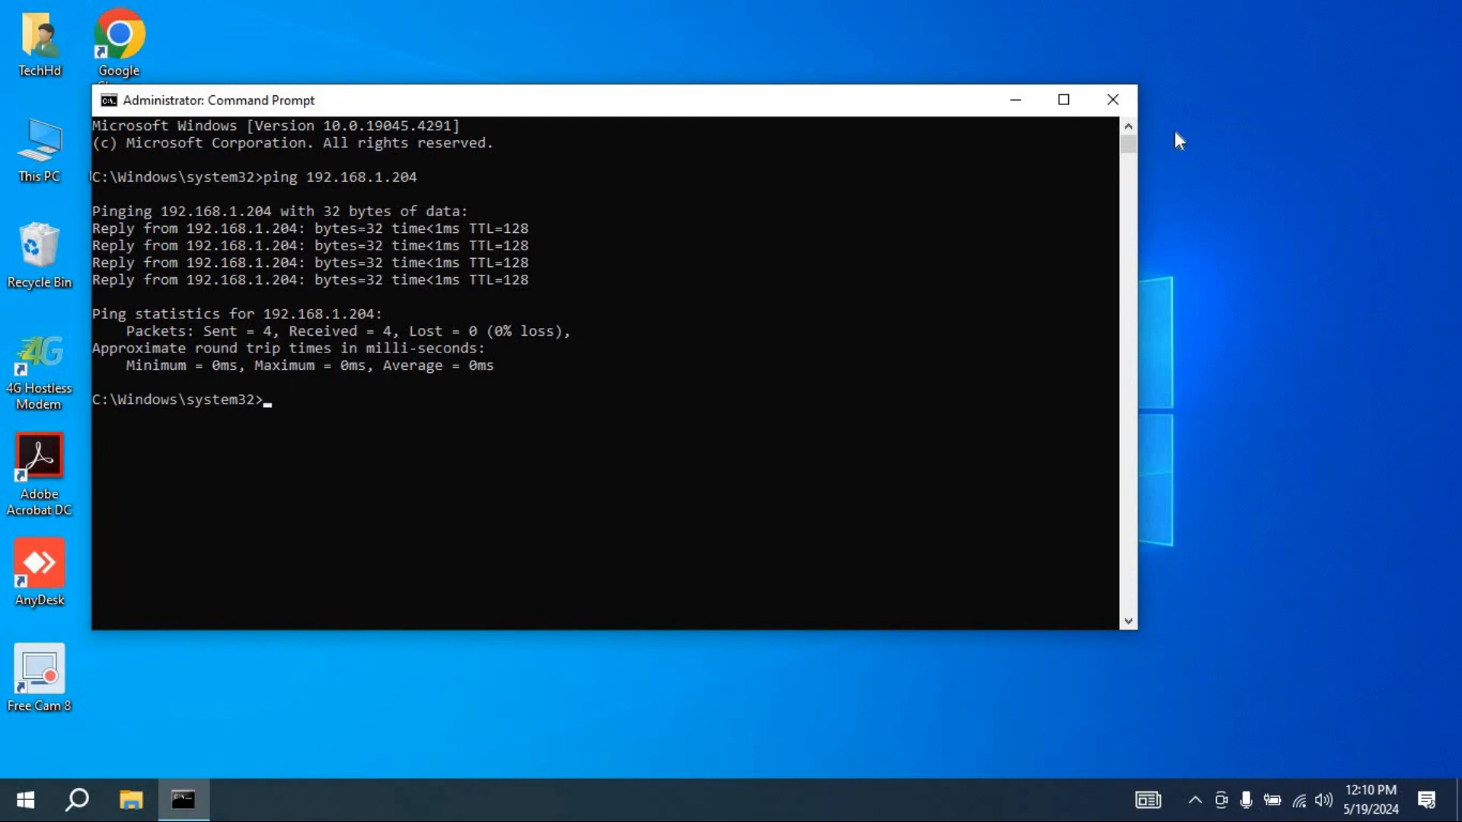
mouse_move(693, 337)
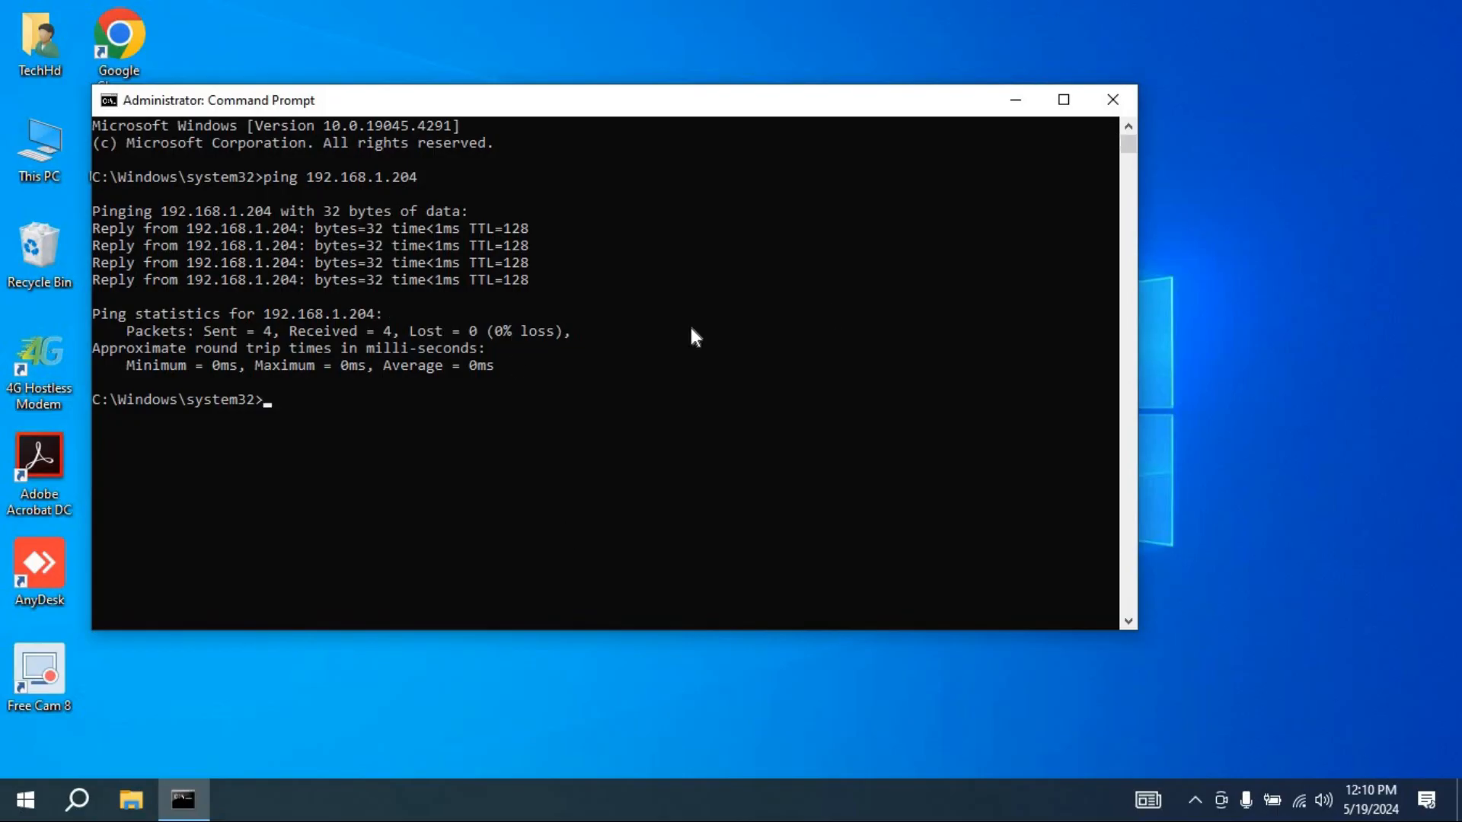